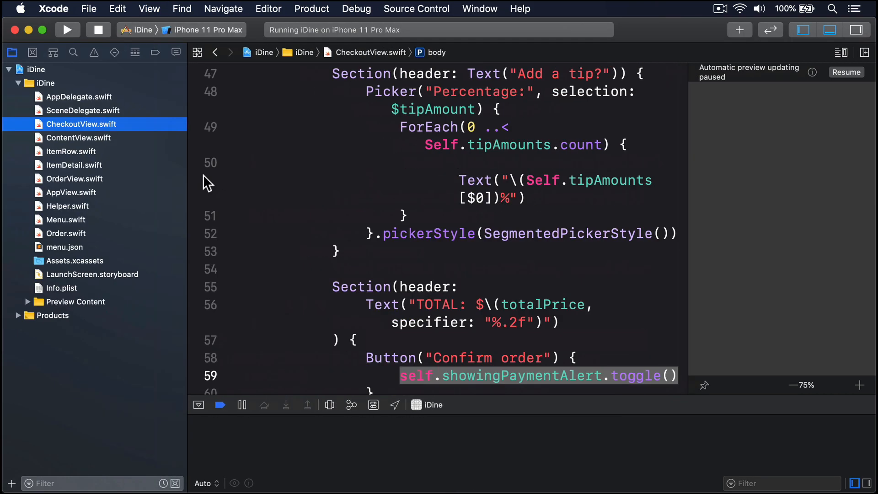
pyautogui.moveTo(148, 185)
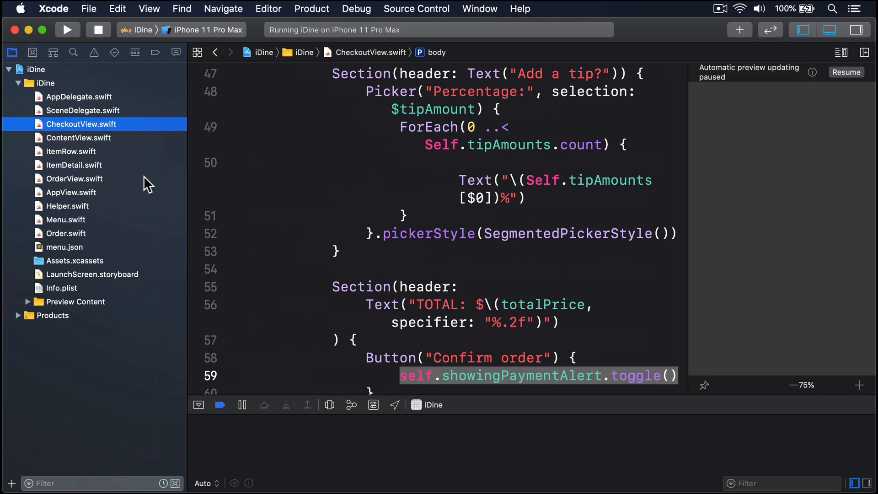
# Step: Show the end of OrderView.swift, the order screen's source file
pyautogui.click(74, 179)
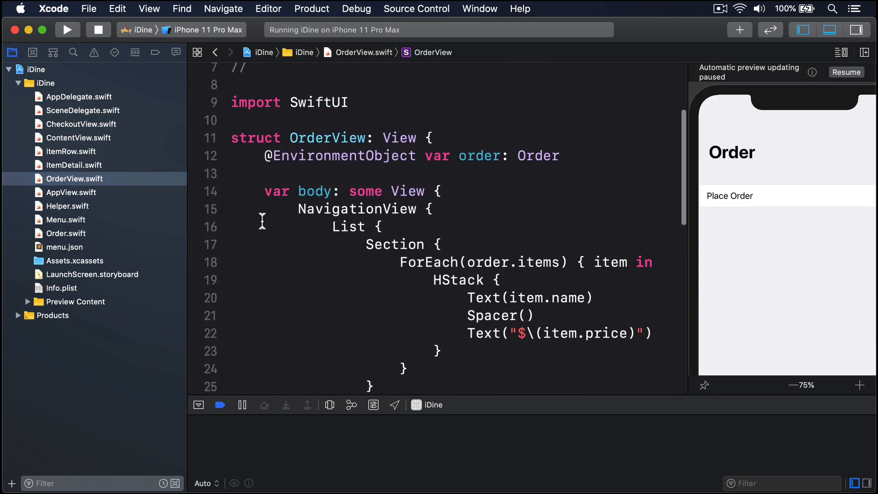
pyautogui.scroll(-3)
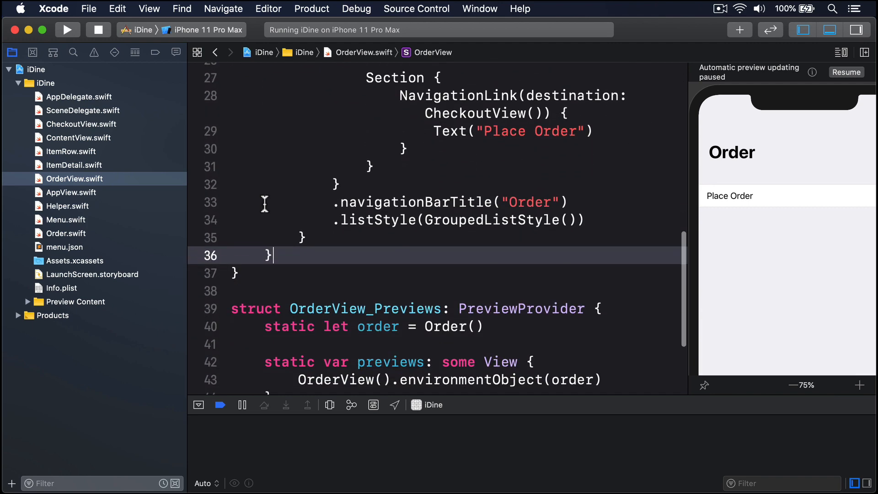
# Step: Add func deleteItems(at offsets: IndexSet) removing order.items at those offsets
pyautogui.write('func deleteItems(at')
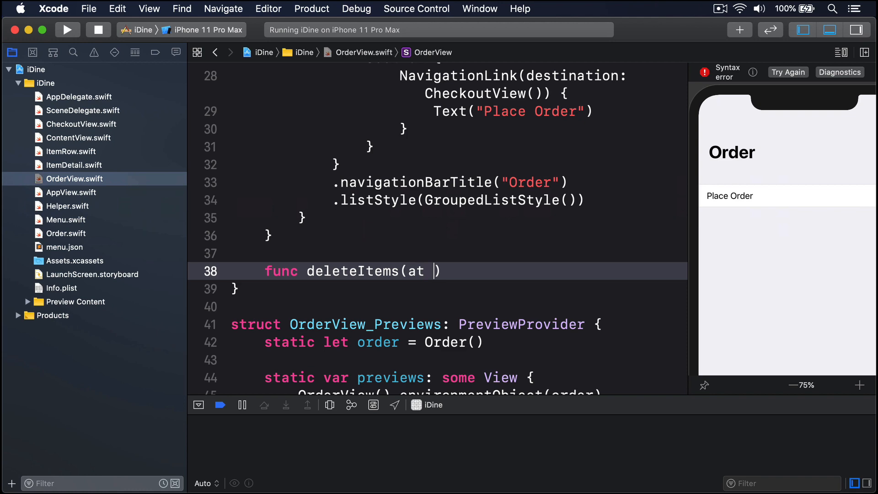
pyautogui.write('offsets: Inde')
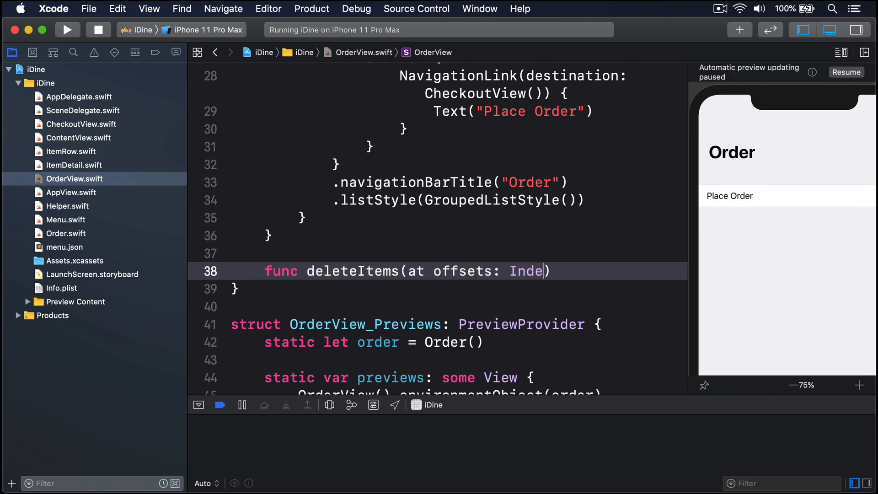
pyautogui.write('xSet) {')
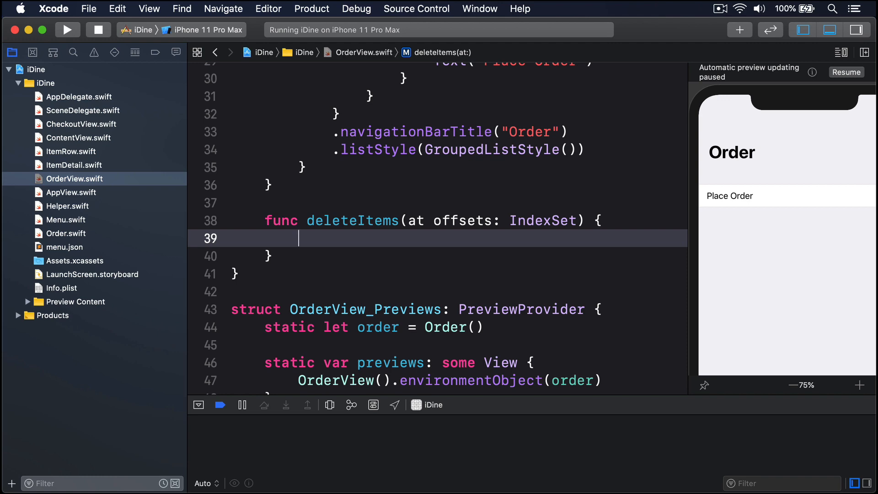
pyautogui.write('o')
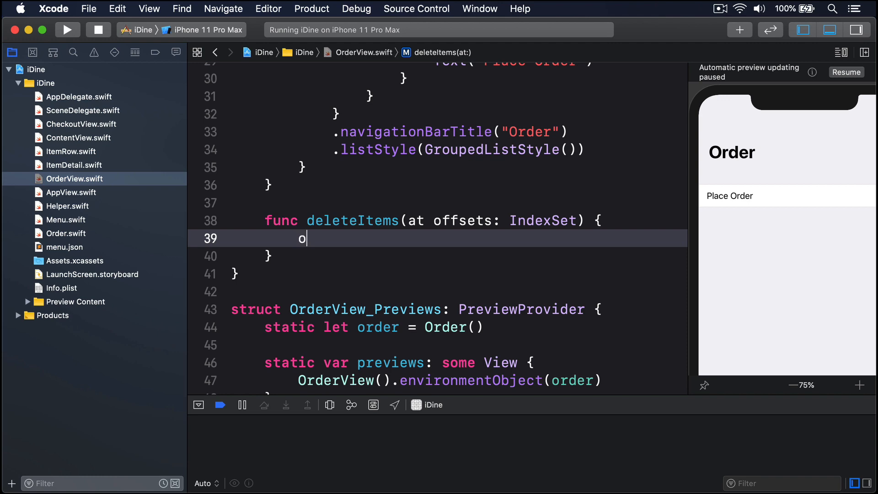
pyautogui.write('rder.items.')
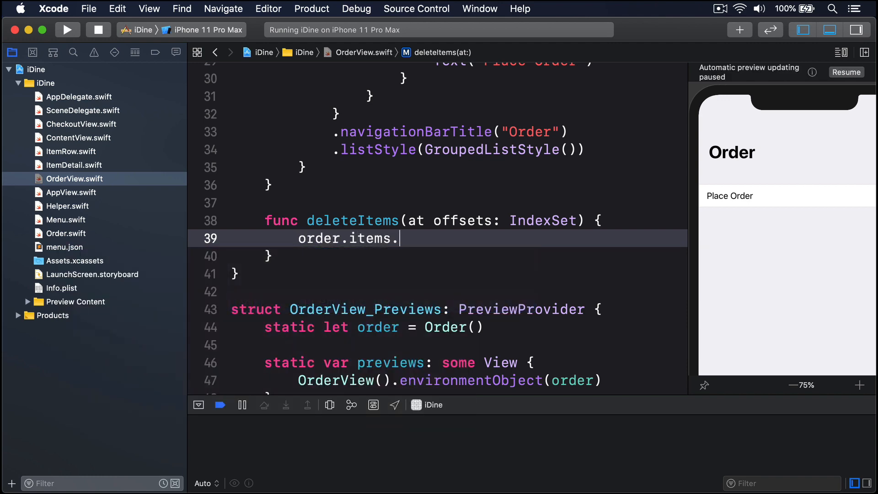
pyautogui.write('remove(atOffsets)')
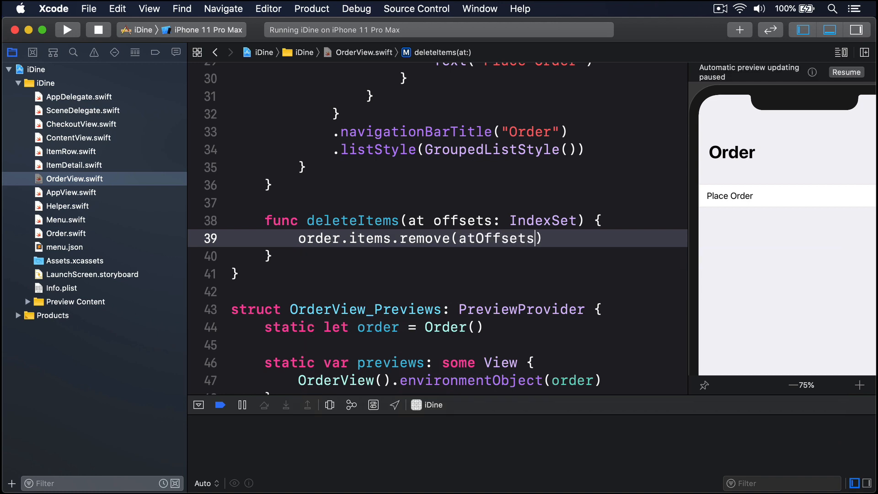
pyautogui.write(': offsets')
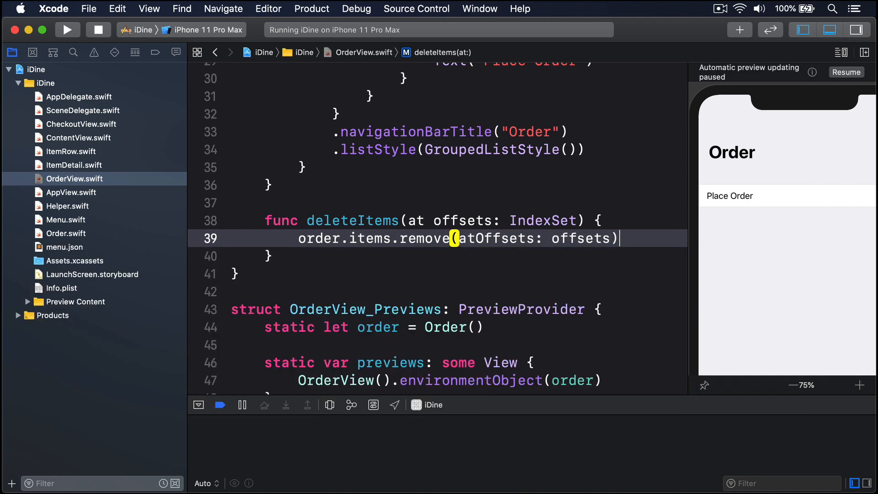
pyautogui.tripleClick(458, 238)
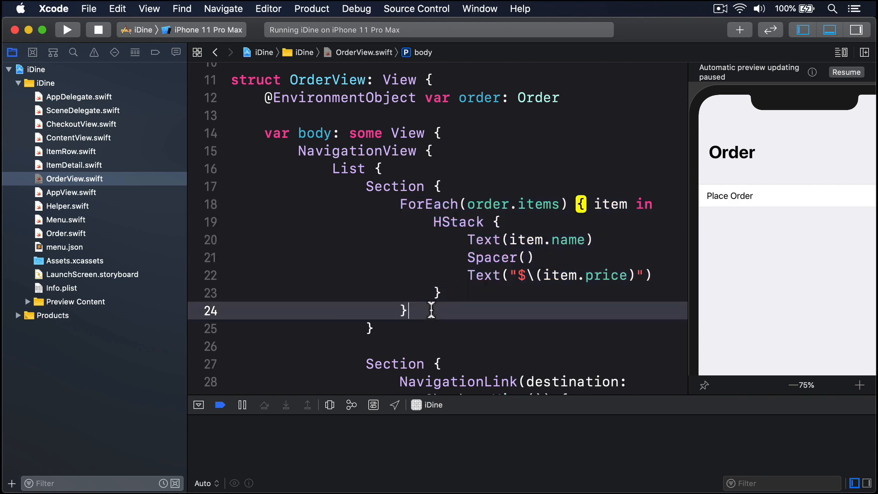
# Step: Attach .onDelete(perform: deleteItems) to the order items ForEach
pyautogui.write('.onDelete(perform:')
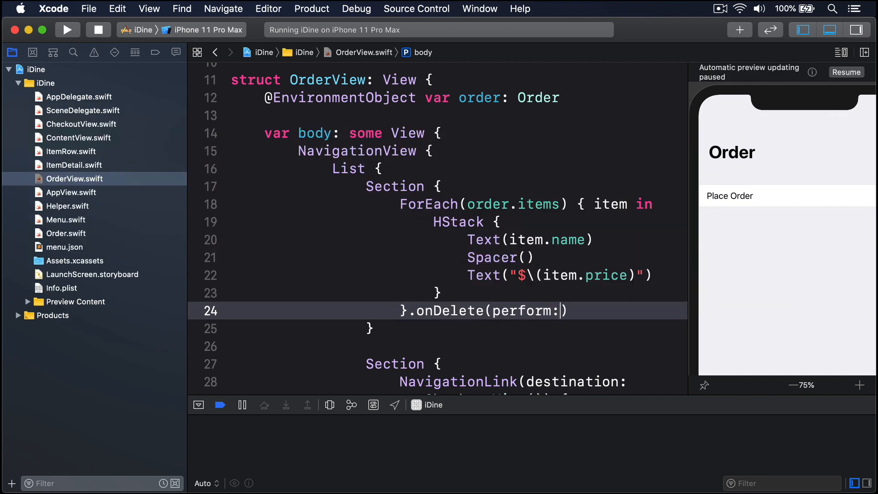
pyautogui.write('deleteItems')
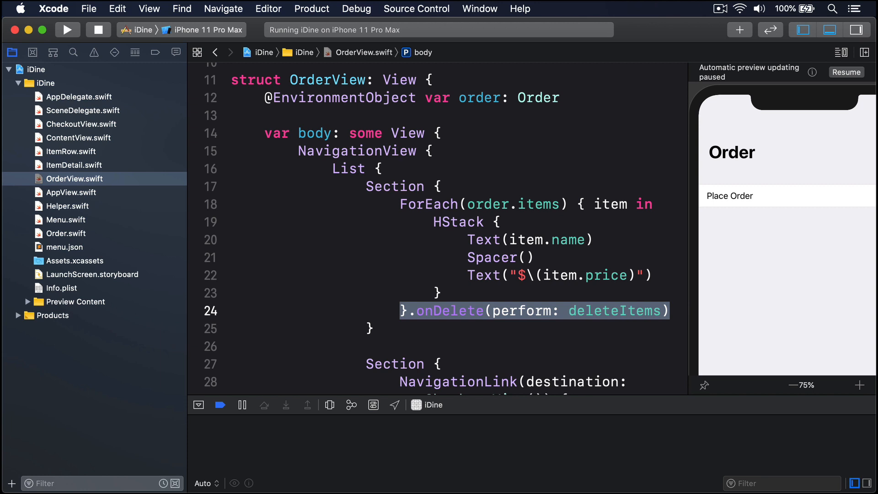
pyautogui.scroll(-3)
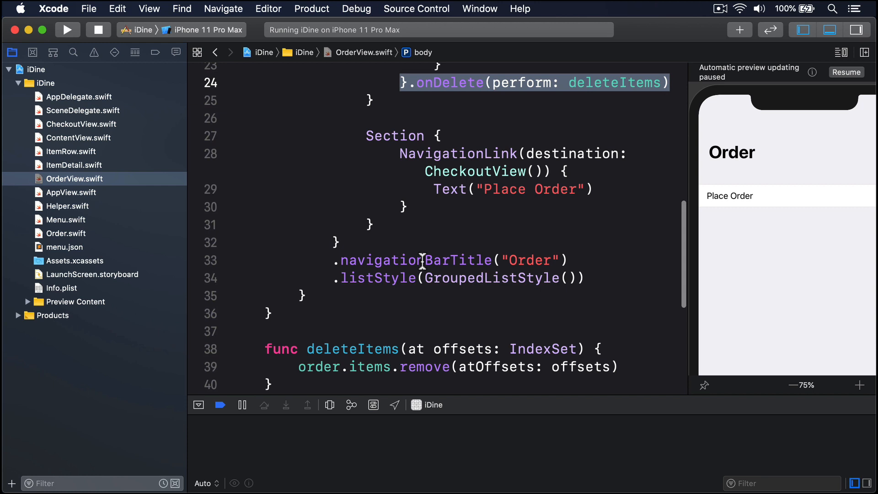
# Step: Add .navigationBarItems(trailing: EditButton()) to the order list and run the app
pyautogui.doubleClick(376, 277)
pyautogui.write('.')
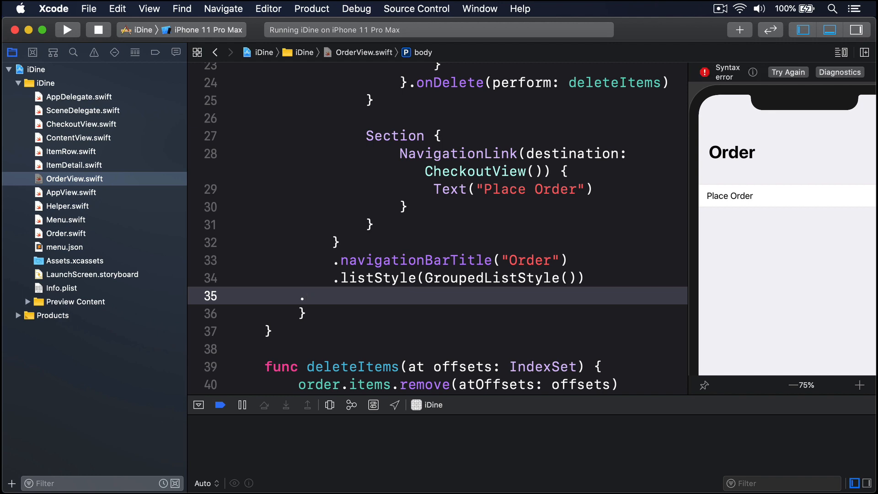
pyautogui.write('navigationBarItems(trailing: EditButton(')
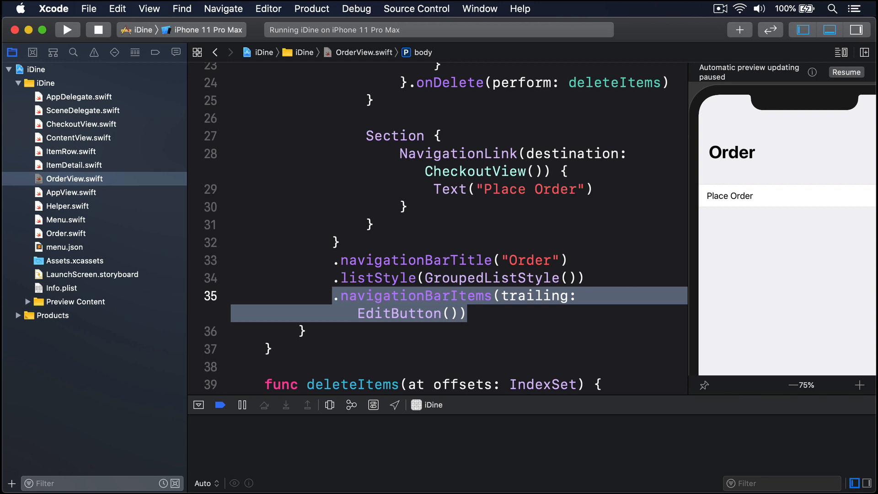
pyautogui.click(65, 29)
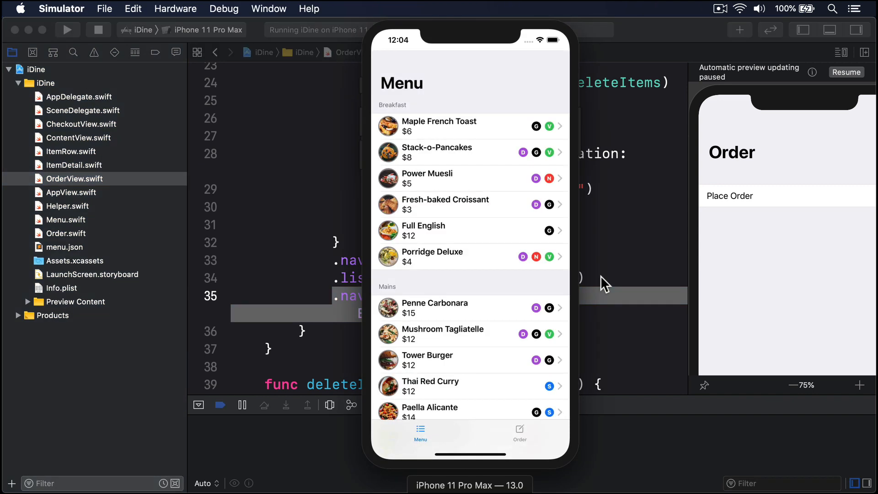
# Step: Delete the Fresh-baked Croissant from the order using the Edit control, leaving only Place Order
pyautogui.click(469, 203)
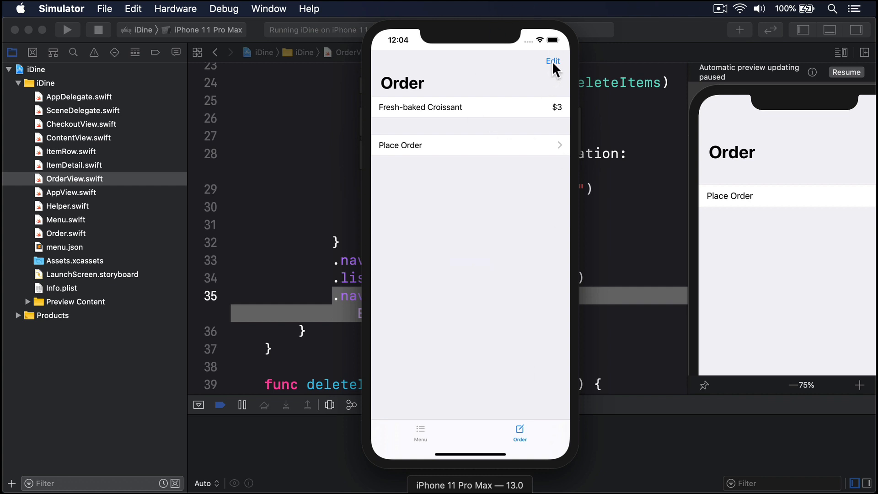
pyautogui.click(553, 61)
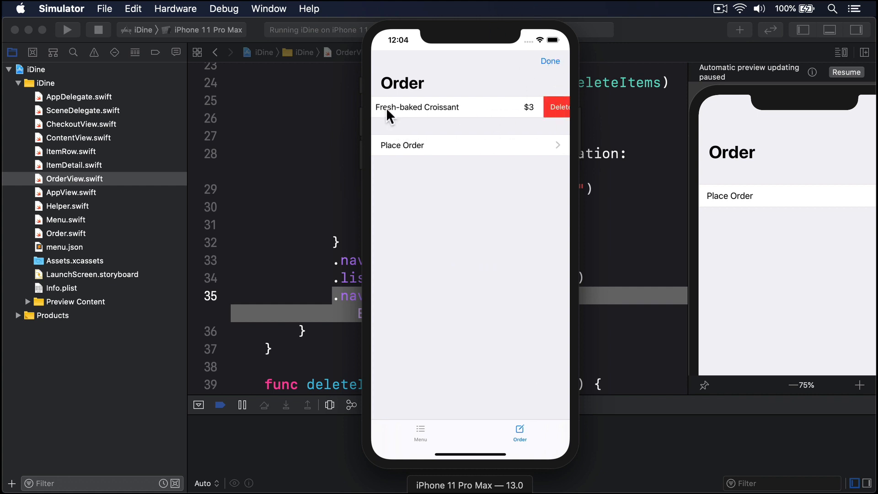
pyautogui.click(550, 60)
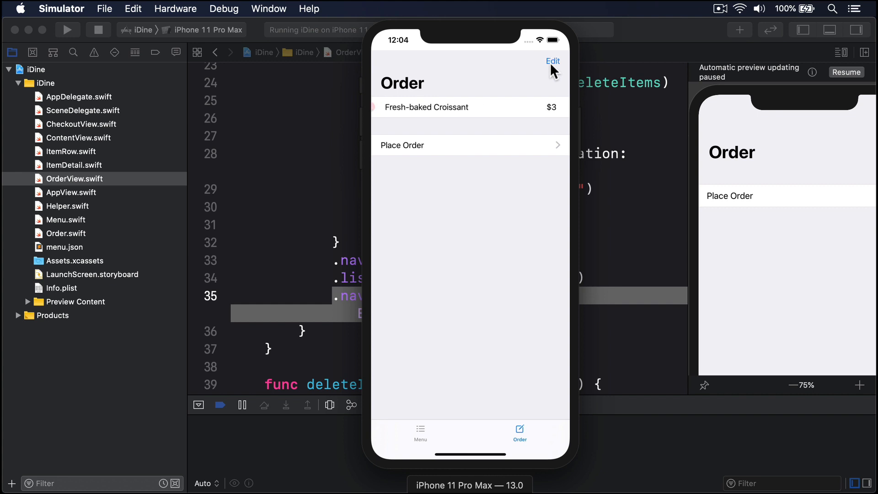
pyautogui.click(552, 62)
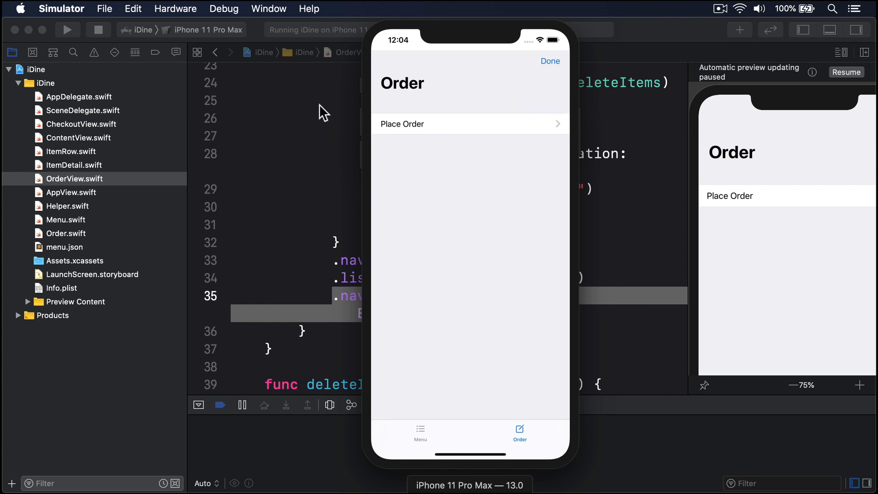
pyautogui.click(549, 60)
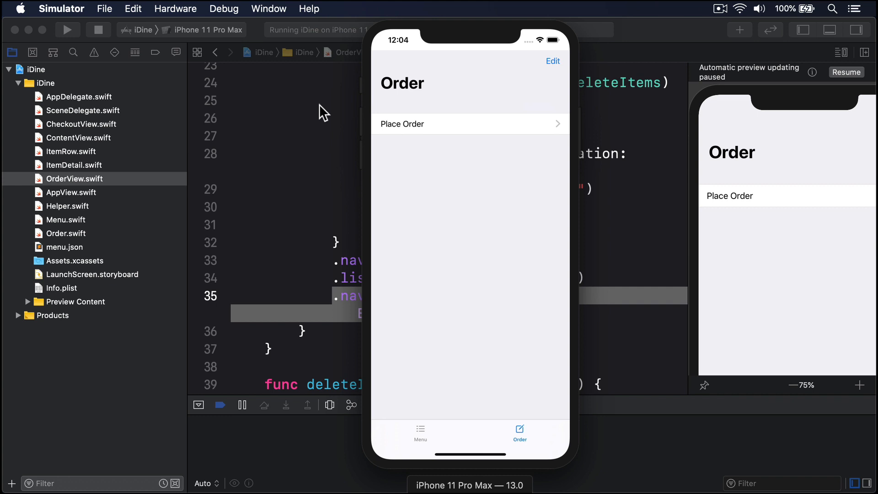
pyautogui.moveTo(470, 135)
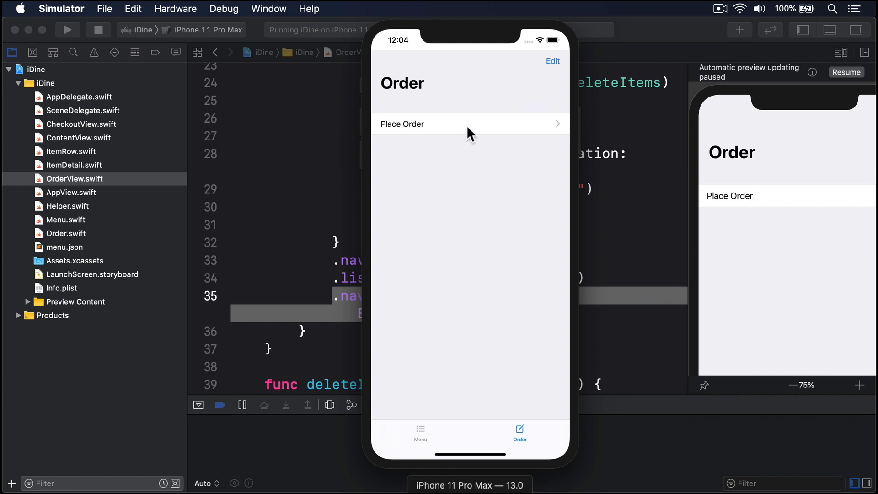
# Step: Try Place Order with the now-empty order to see if checkout still opens
pyautogui.click(401, 123)
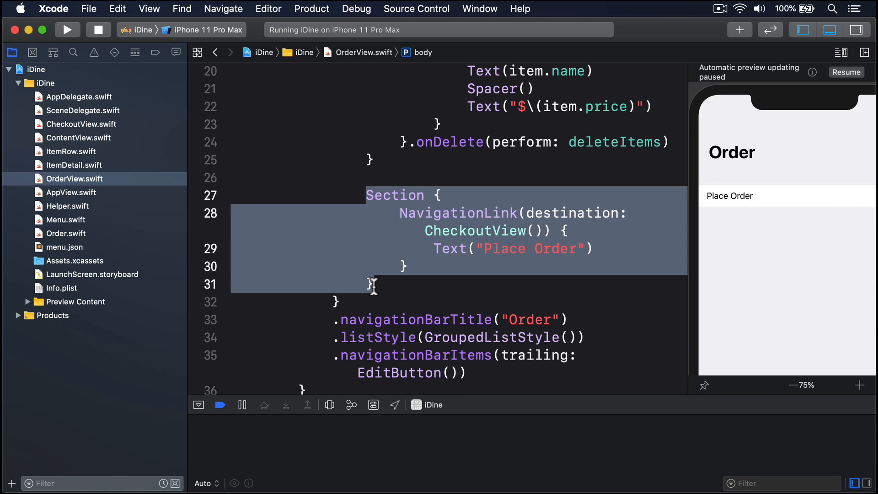
# Step: Add .disabled(order.items.isEmpty) to the Place Order section and relaunch the app
pyautogui.click(373, 284)
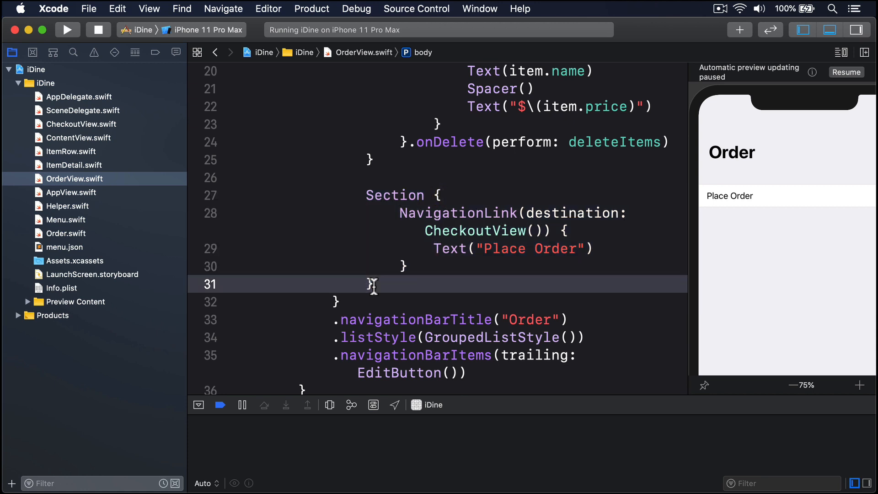
pyautogui.write('.disa')
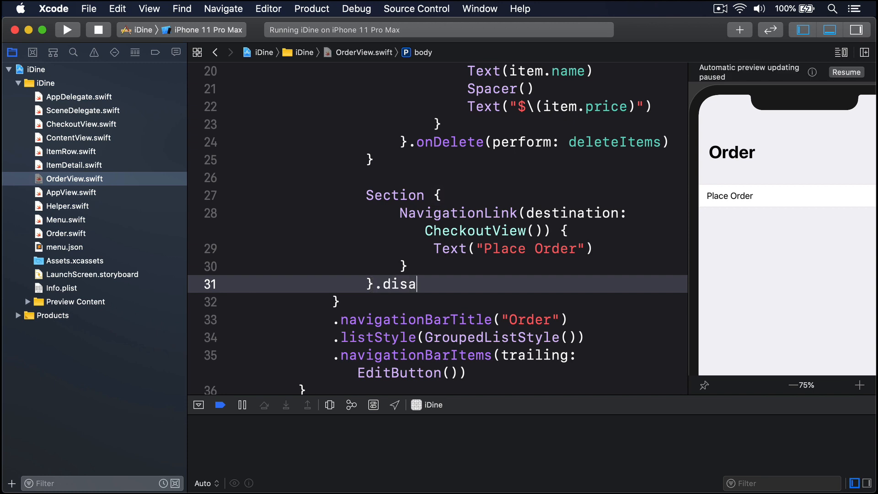
pyautogui.write('bled(order.items.is')
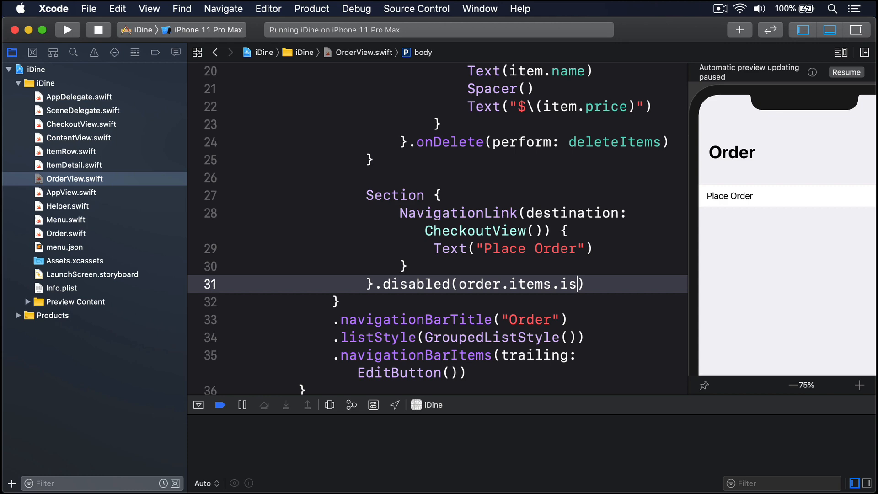
pyautogui.write('Empty')
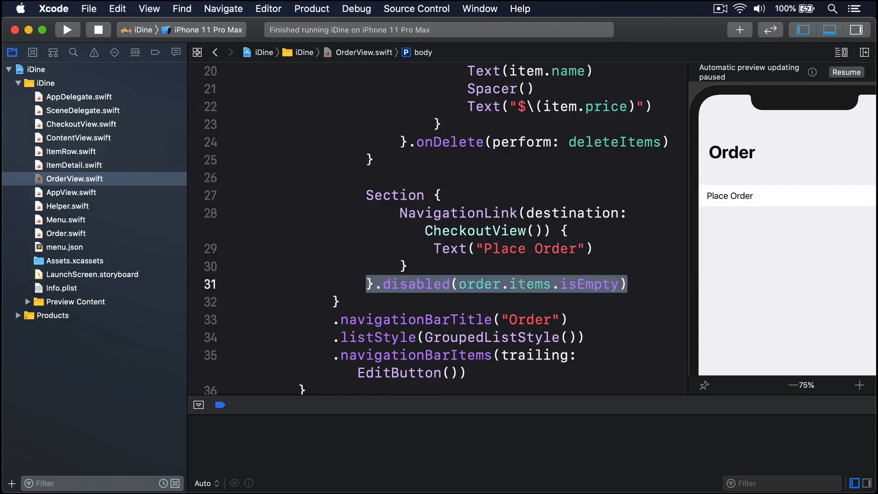
pyautogui.click(66, 30)
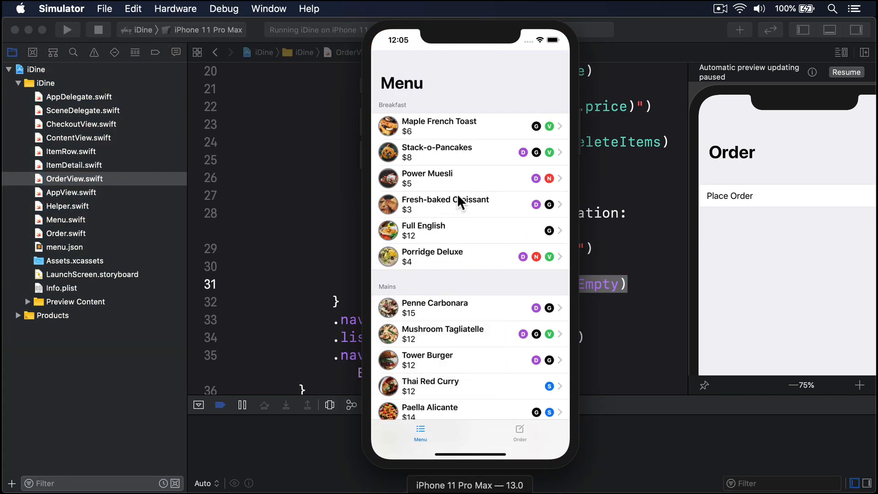
# Step: Order the Fresh-baked Croissant from the Menu so Place Order becomes active
pyautogui.click(446, 204)
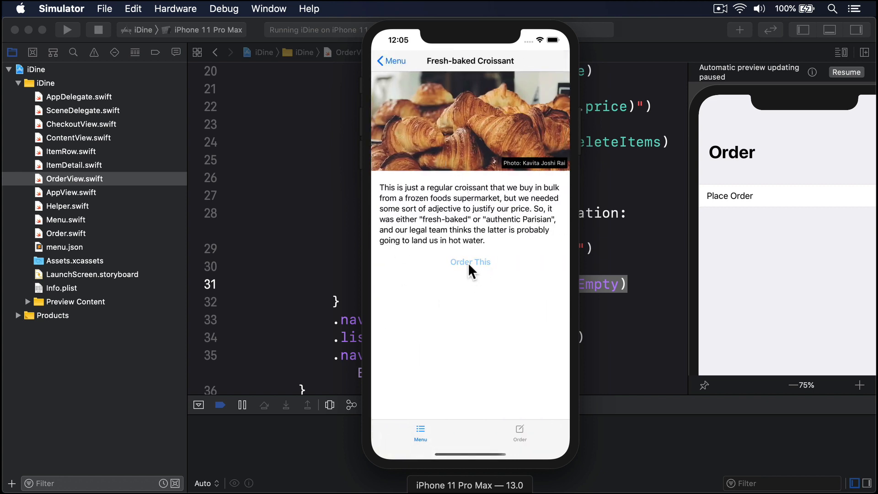
pyautogui.click(470, 262)
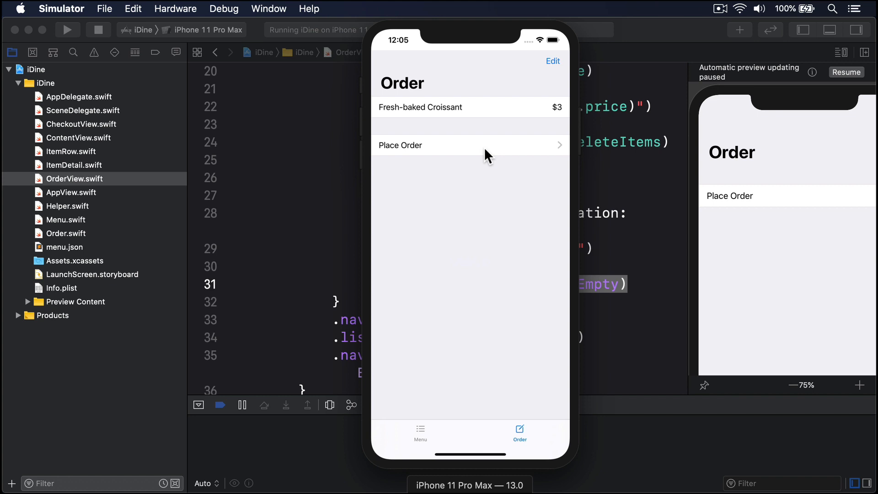
pyautogui.click(552, 61)
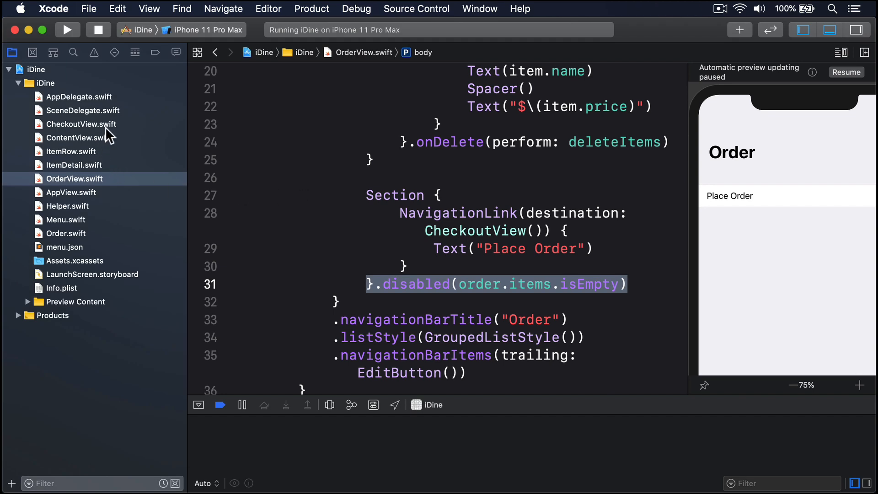
# Step: Give CheckoutView's TOTAL header Text .font(.largeTitle) and rerun the app
pyautogui.click(81, 123)
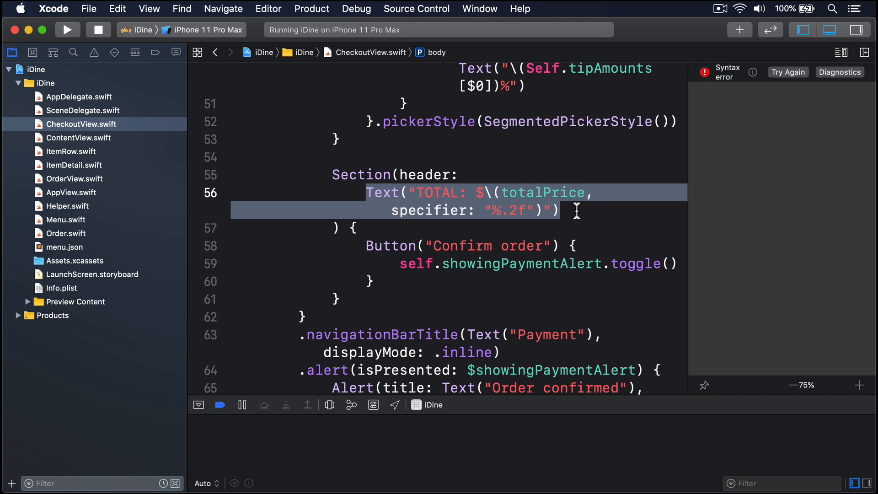
pyautogui.write('.font(.largeTitle')
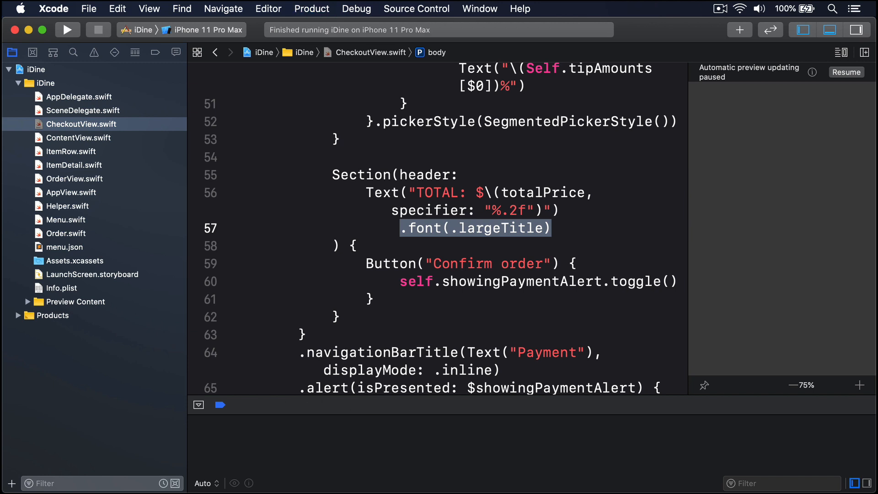
pyautogui.click(66, 30)
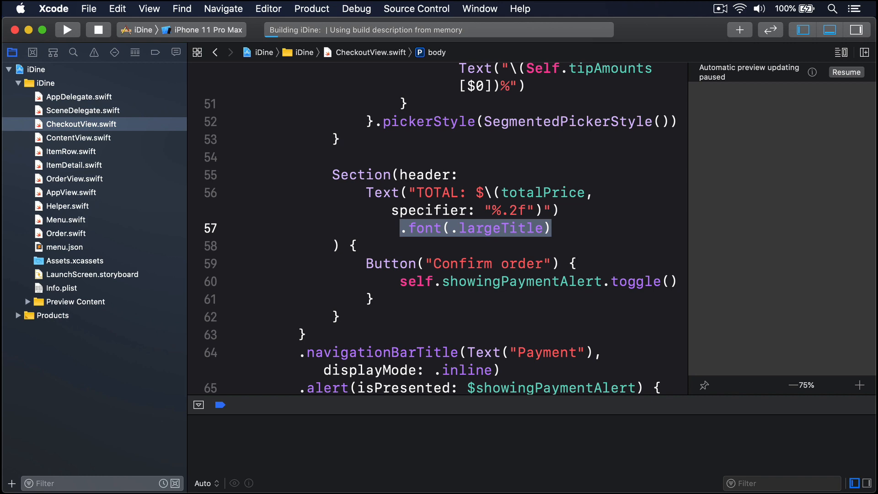
pyautogui.click(67, 29)
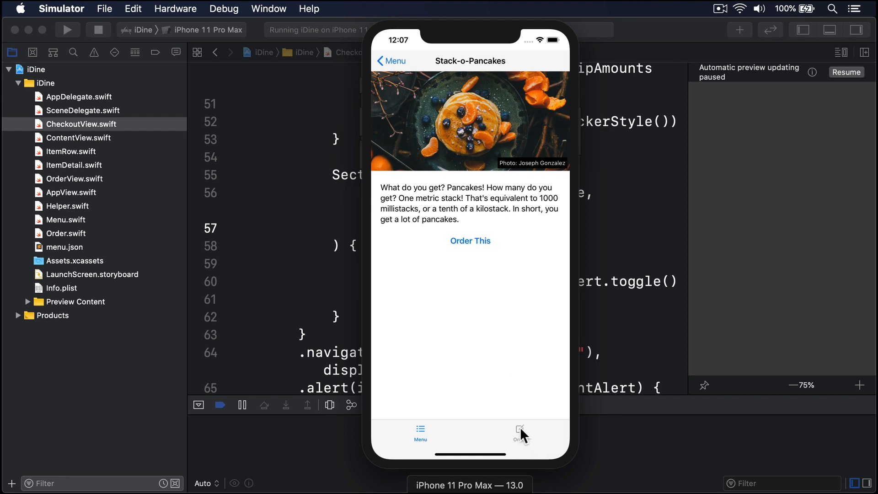
# Step: Proceed to the Payment screen showing TOTAL: $9.20 in large title text
pyautogui.click(519, 434)
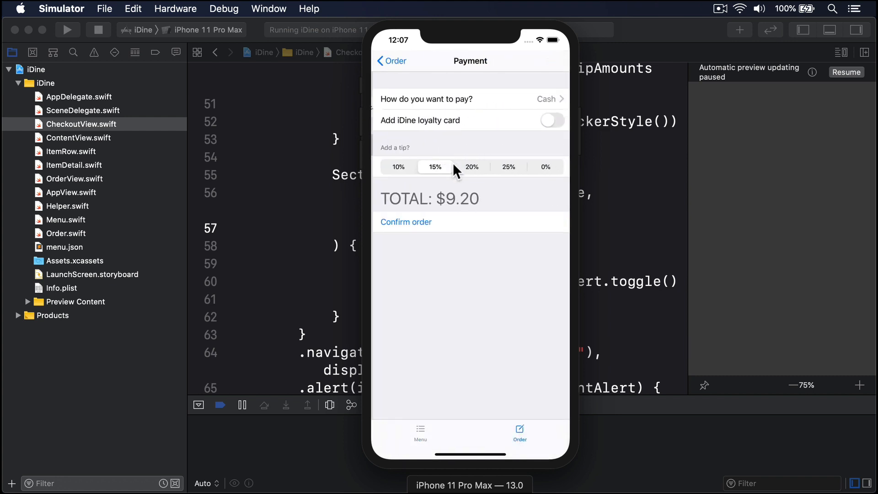